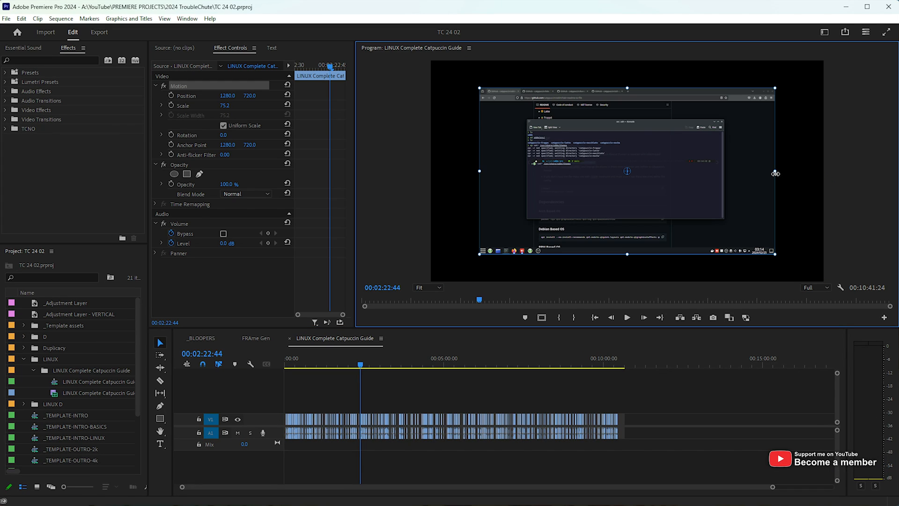
# Reduce the screen-recording clip's Scale to about 72% in Effect Controls
pyautogui.moveTo(775, 174); pyautogui.dragTo(768, 167)
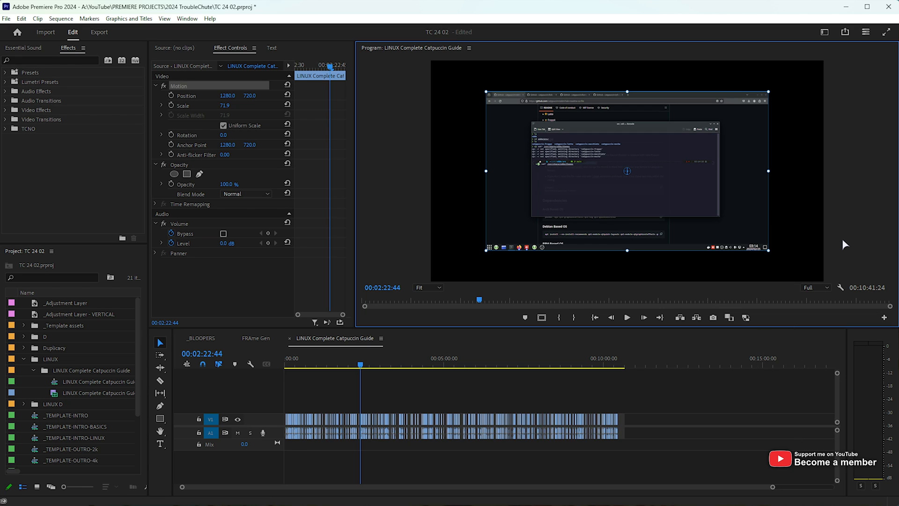
pyautogui.moveTo(562, 55)
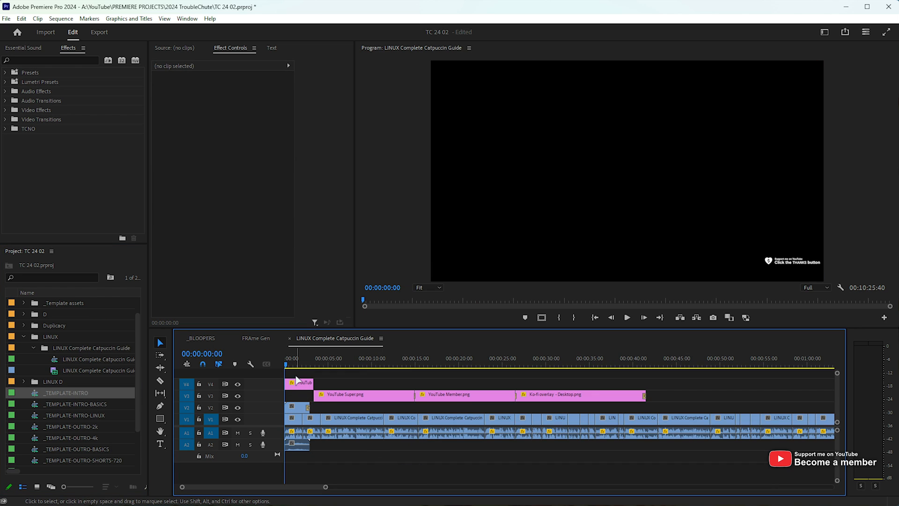
# Scrub through the intro in the maximized Program monitor and re-enable V1 track output at 12 s
pyautogui.click(341, 365)
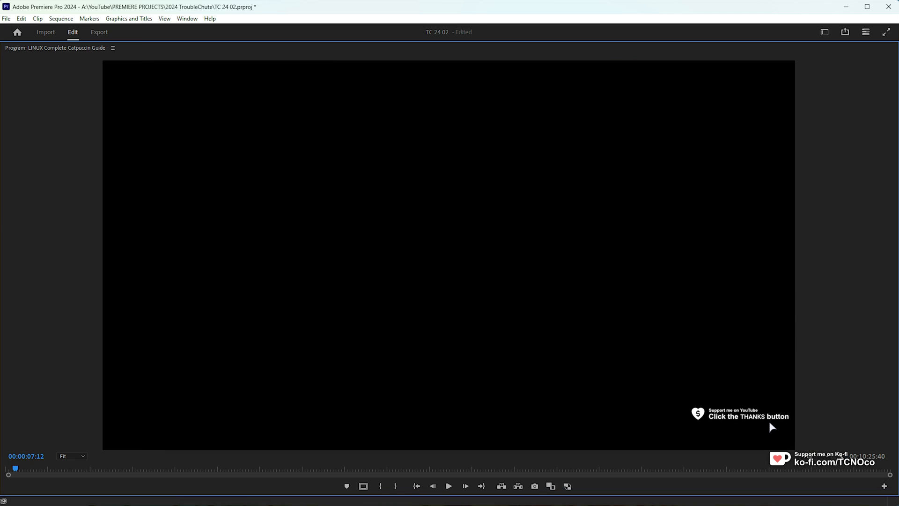
pyautogui.moveTo(740, 386)
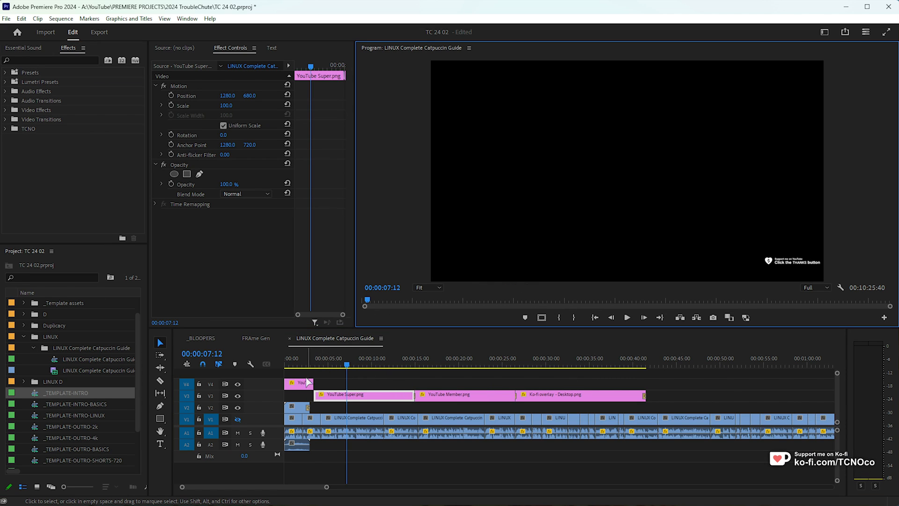
pyautogui.click(294, 364)
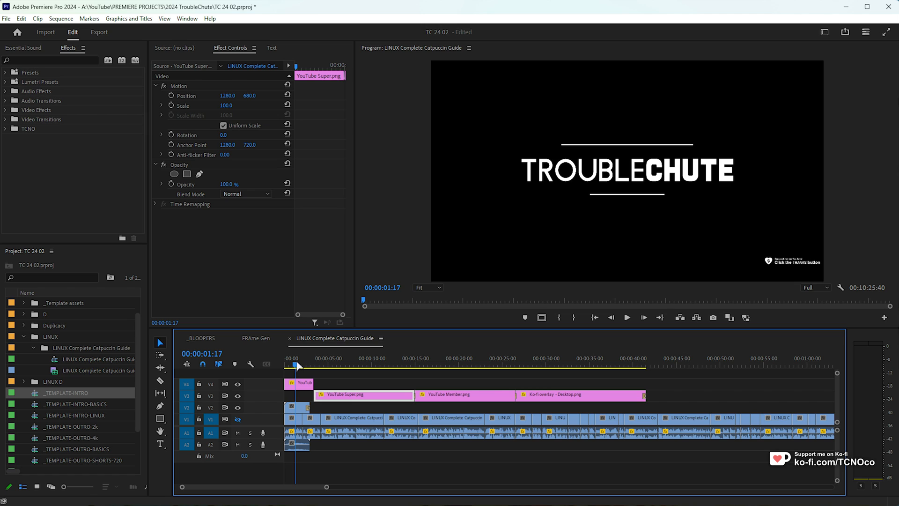
pyautogui.click(368, 362)
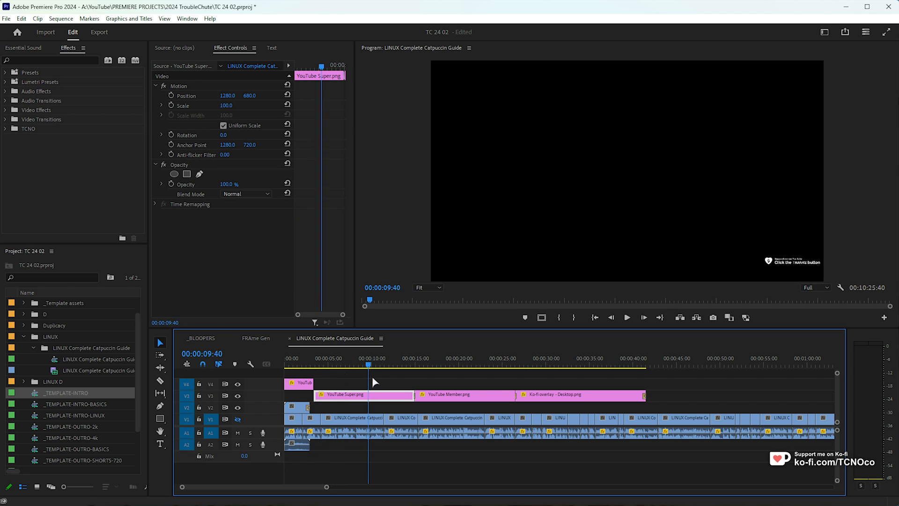
pyautogui.click(483, 364)
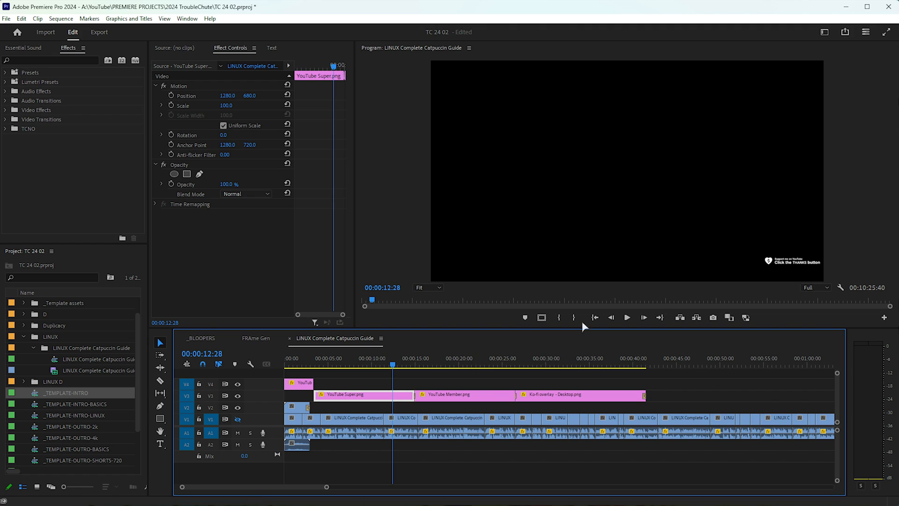
pyautogui.moveTo(237, 419)
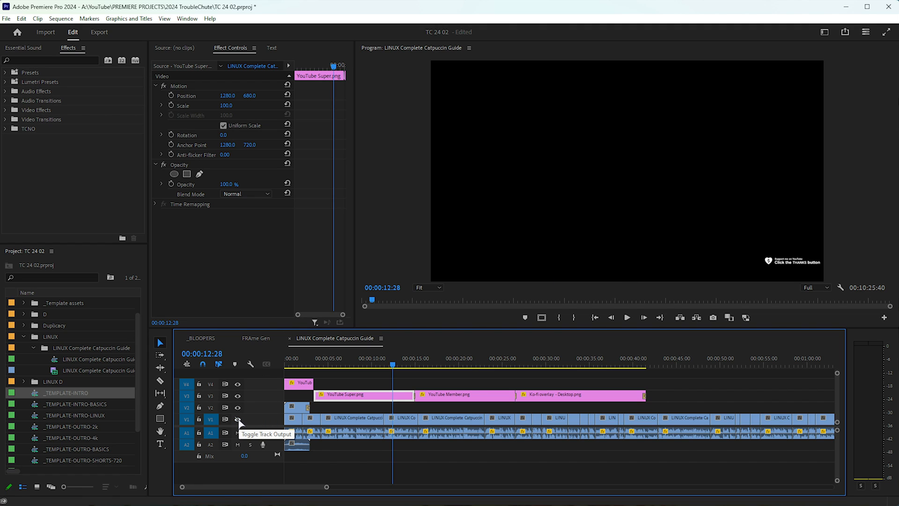
pyautogui.click(238, 419)
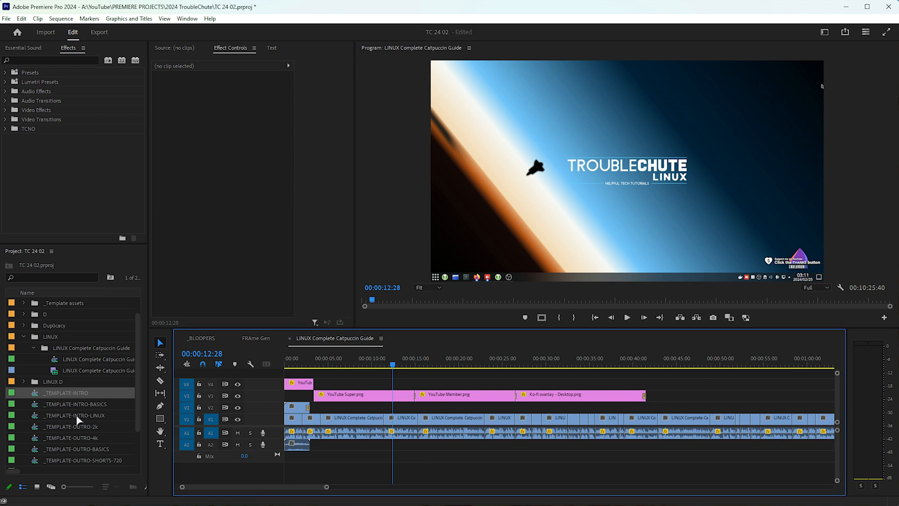
# Quick Export the _TEMPLATE-INTRO sequence as _TEMPLATE-INTRO.mp4 and dismiss the success notice
pyautogui.doubleClick(66, 392)
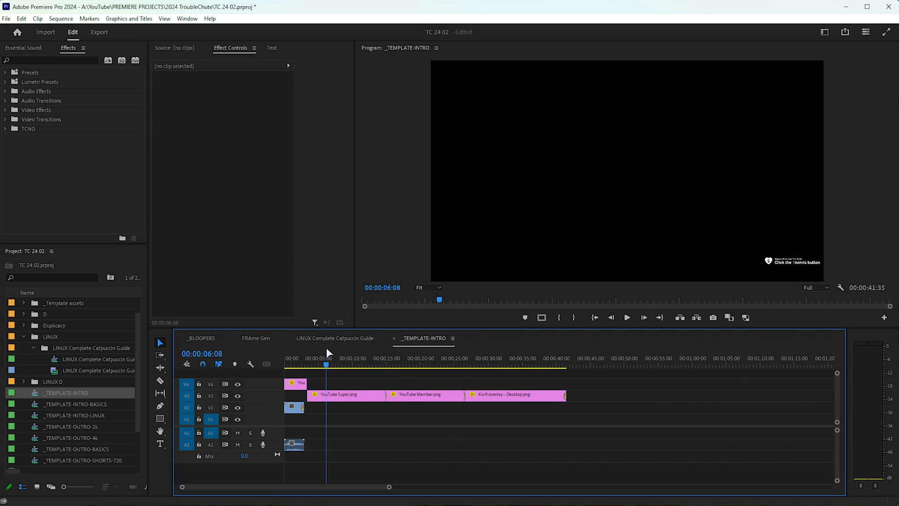
pyautogui.click(516, 364)
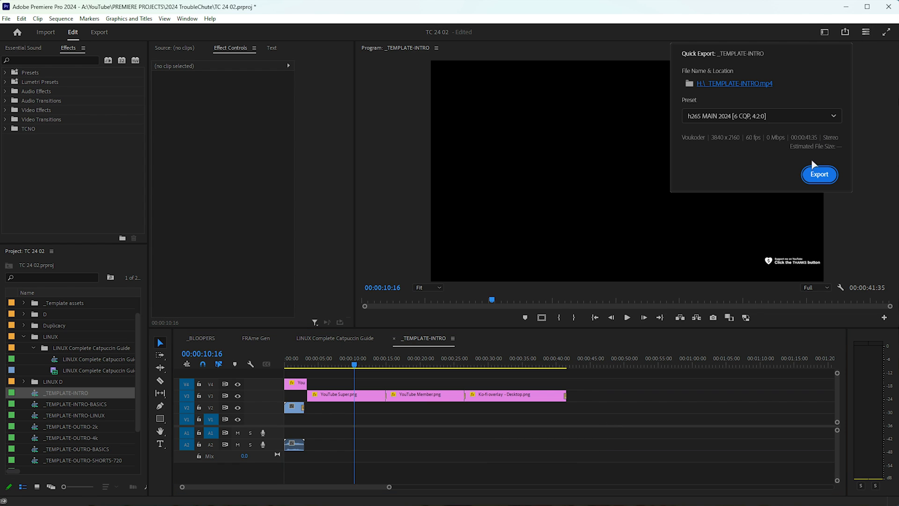
pyautogui.click(819, 175)
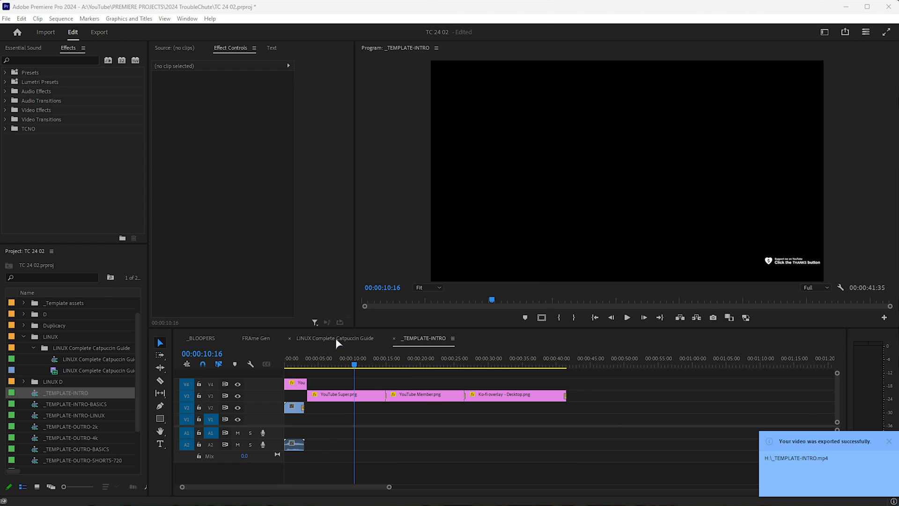
pyautogui.click(336, 338)
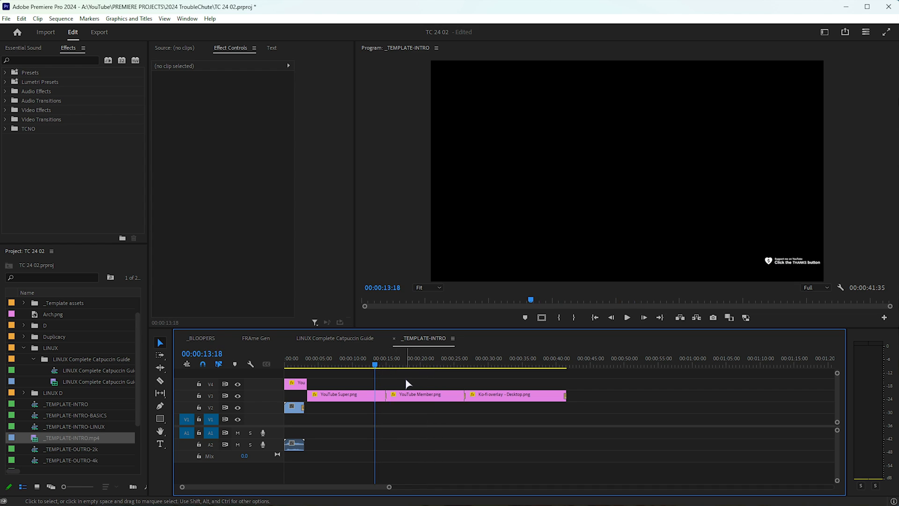
# Bring up the full Export settings for _TEMPLATE-INTRO with the h265 preset
pyautogui.click(100, 32)
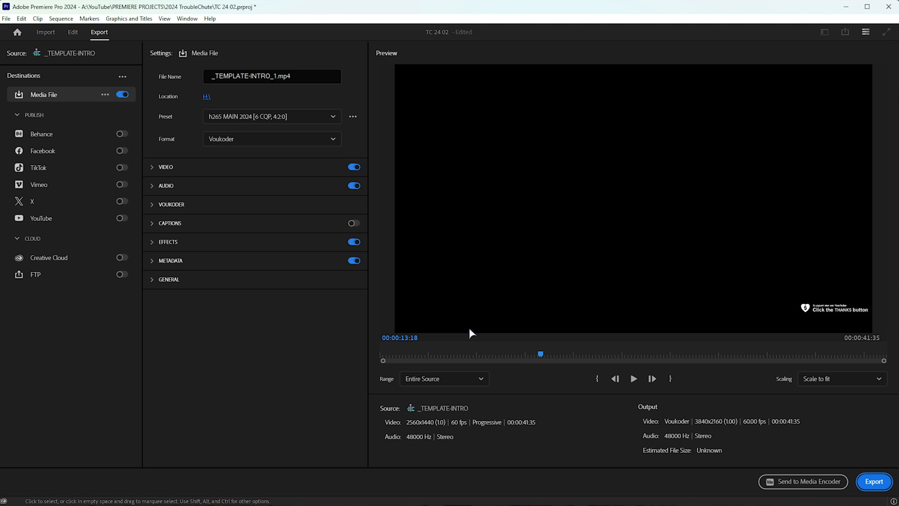
pyautogui.moveTo(105, 34)
pyautogui.write('alpha')
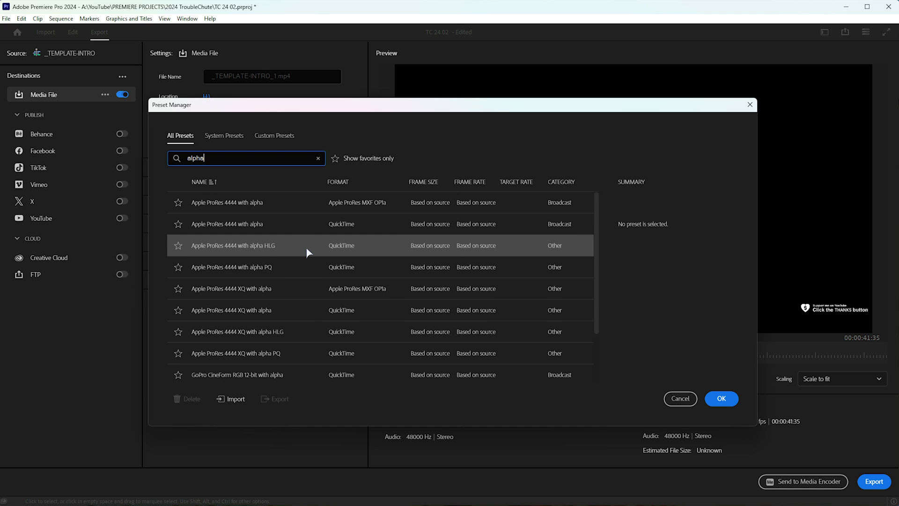
pyautogui.moveTo(320, 246)
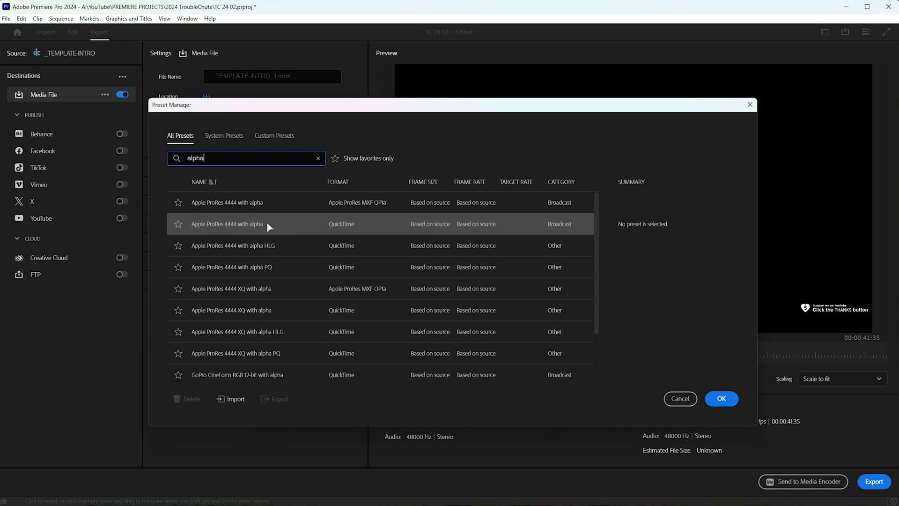
pyautogui.moveTo(309, 231)
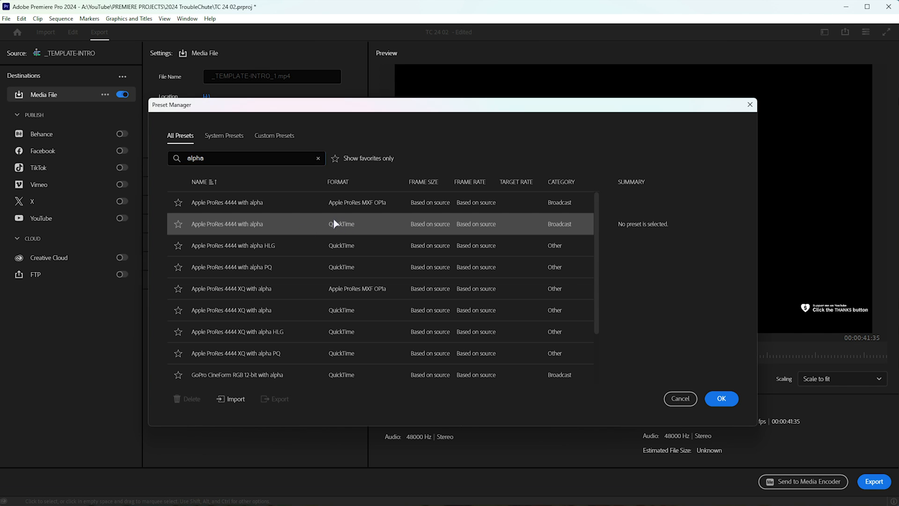
# Apply the Apple ProRes 4444 with alpha preset and check the 8-bpc + alpha bit depth setting
pyautogui.click(721, 399)
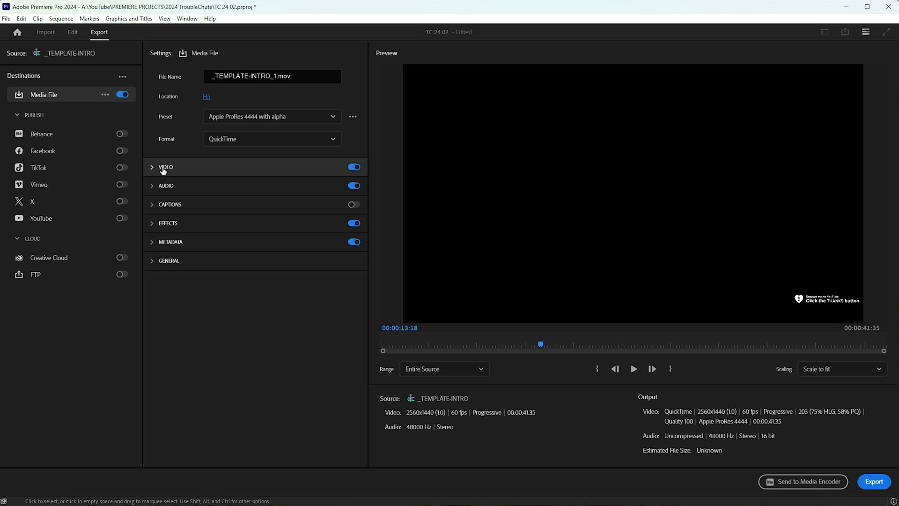
pyautogui.click(165, 167)
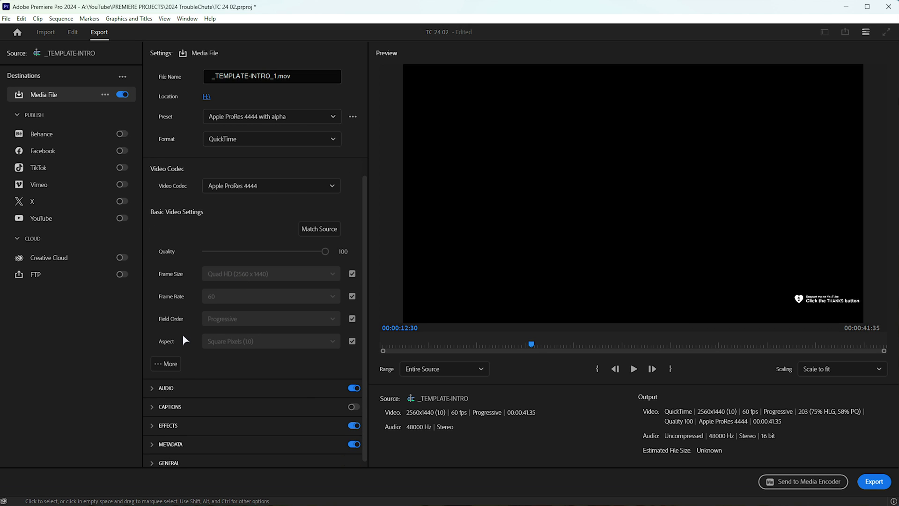
pyautogui.click(166, 363)
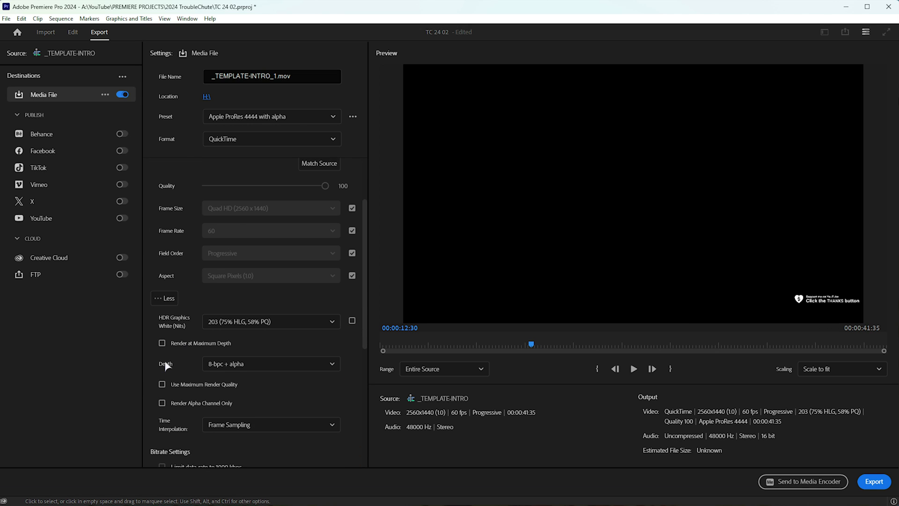
pyautogui.click(271, 363)
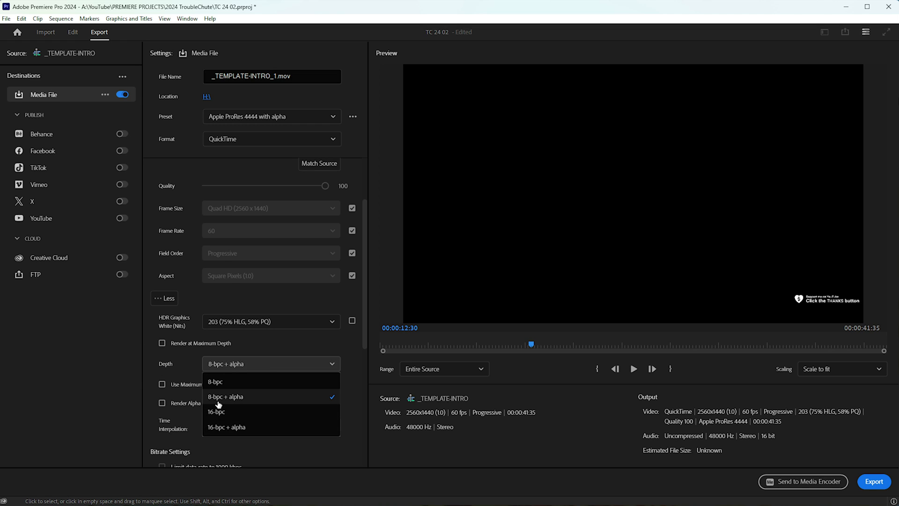
pyautogui.moveTo(237, 399)
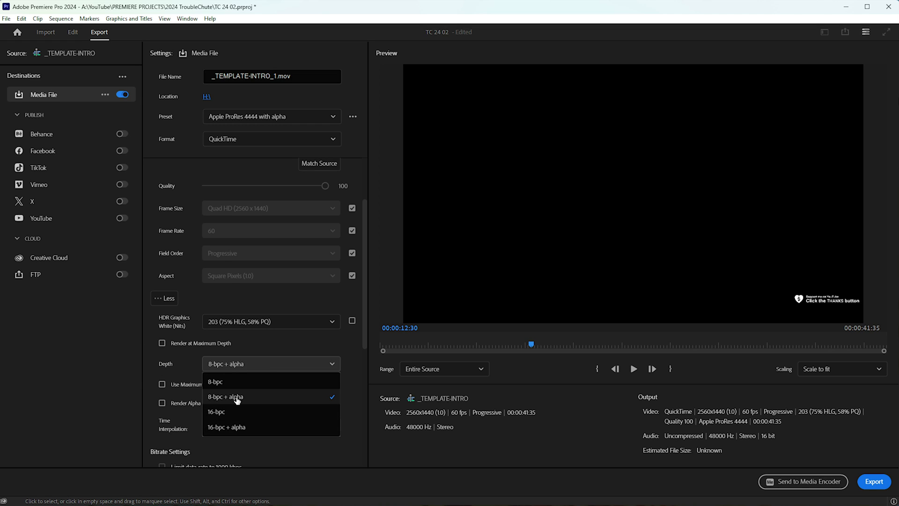
pyautogui.moveTo(246, 427)
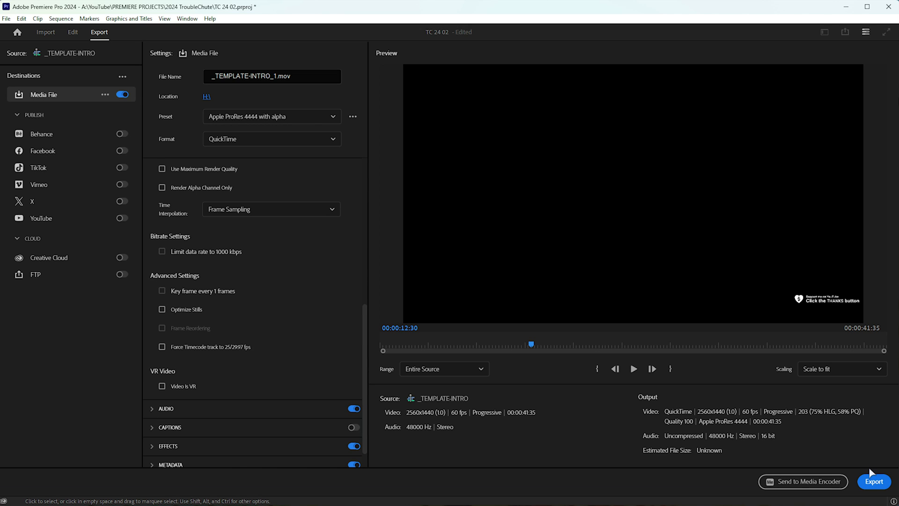
# Export the ProRes intro as _TEMPLATE-INTRO_1.mov and move the playhead to about 37 s
pyautogui.click(874, 481)
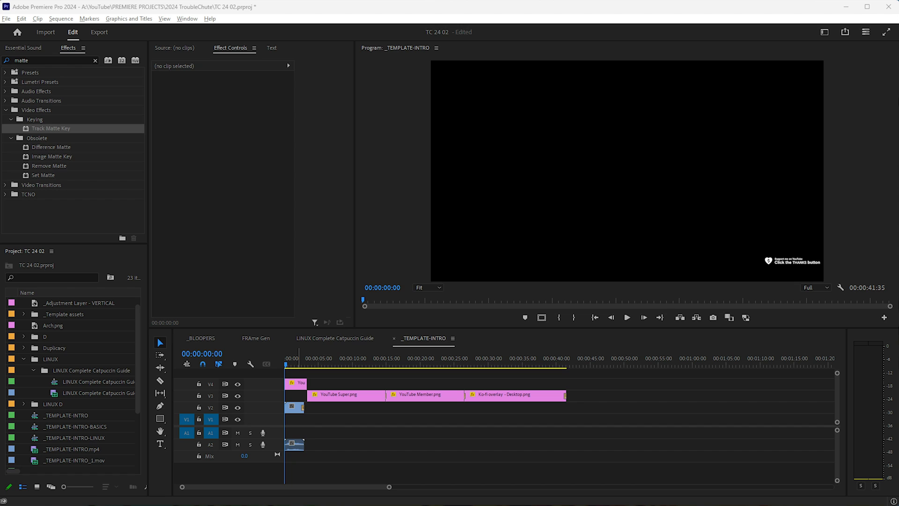
pyautogui.moveTo(510, 357)
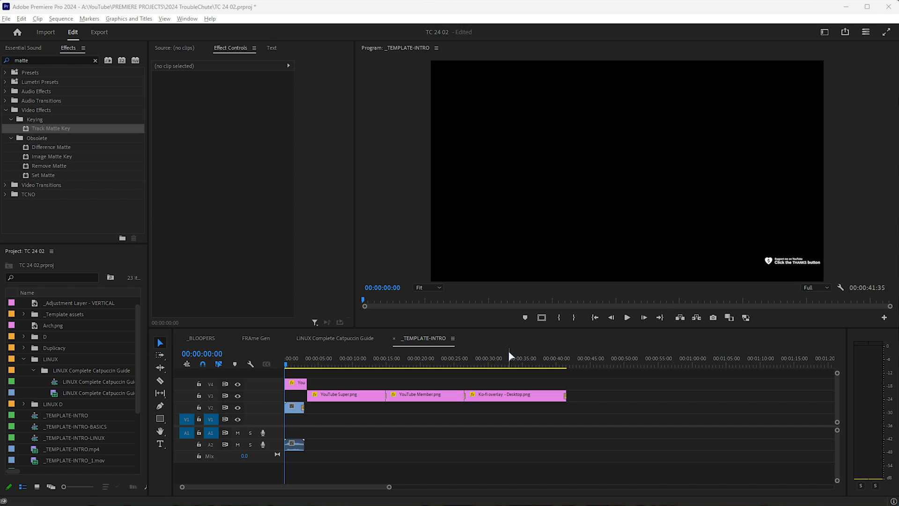
pyautogui.click(541, 364)
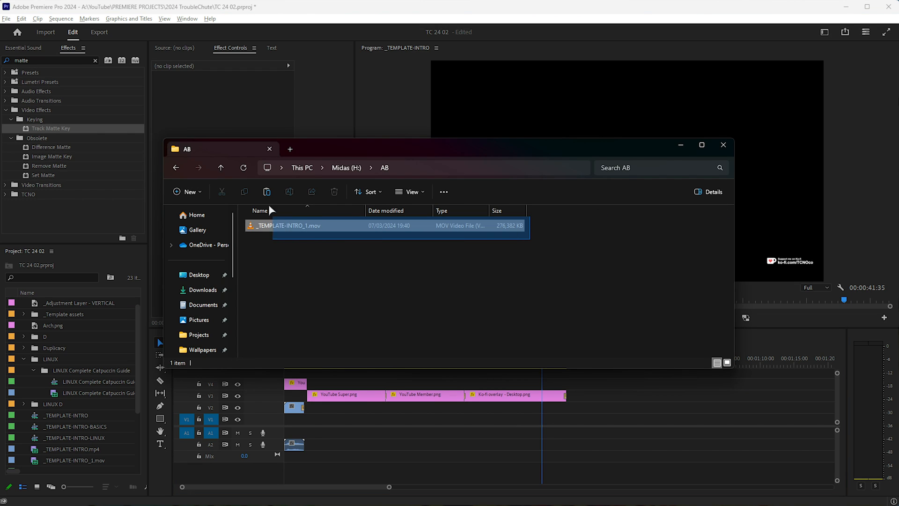
# Check _TEMPLATE-INTRO_1.mov's 269 MB size in File Explorer and return to Premiere Pro
pyautogui.click(607, 281)
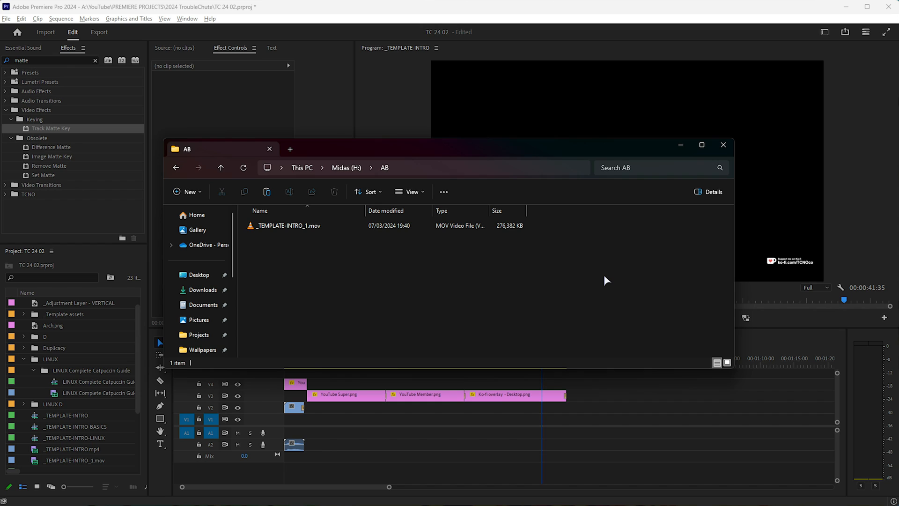
pyautogui.click(288, 225)
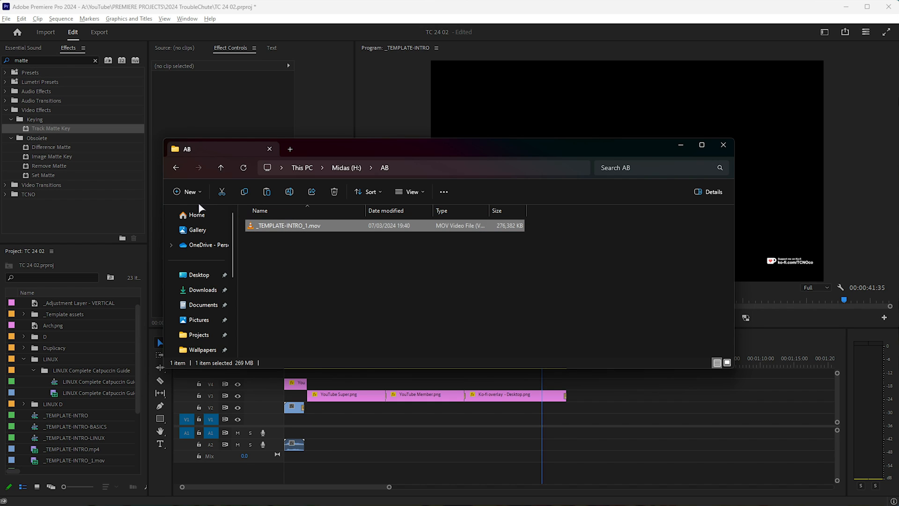
pyautogui.click(407, 287)
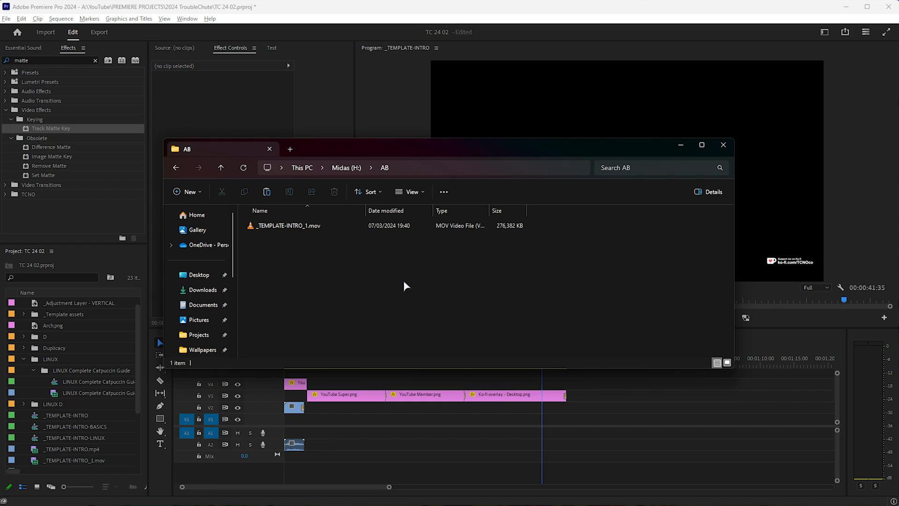
pyautogui.moveTo(355, 296)
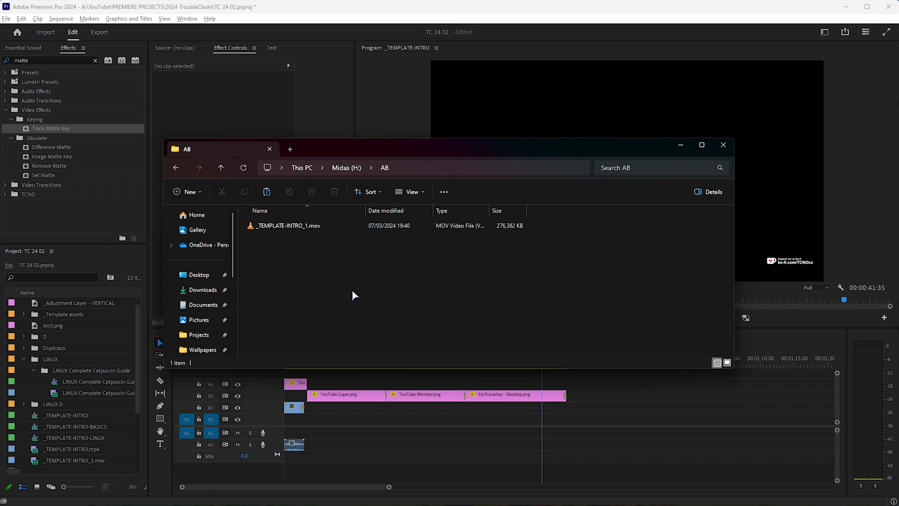
pyautogui.moveTo(356, 293)
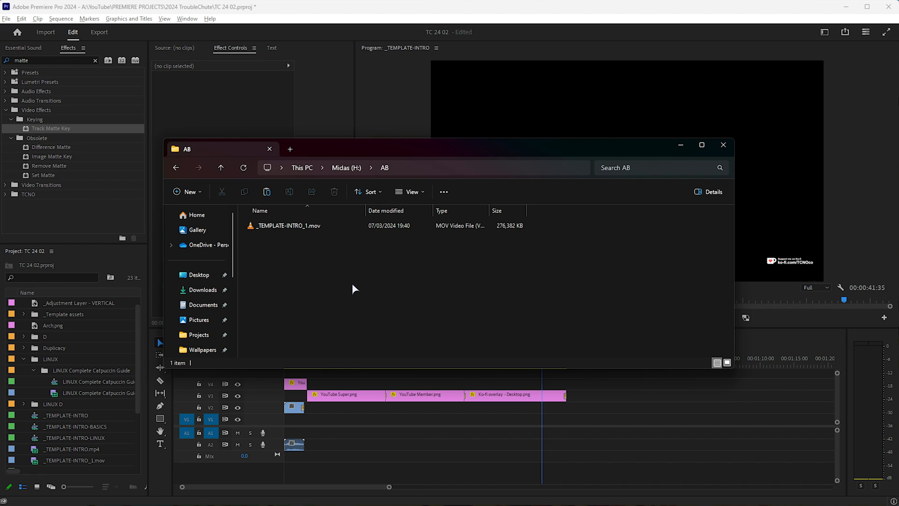
pyautogui.click(723, 144)
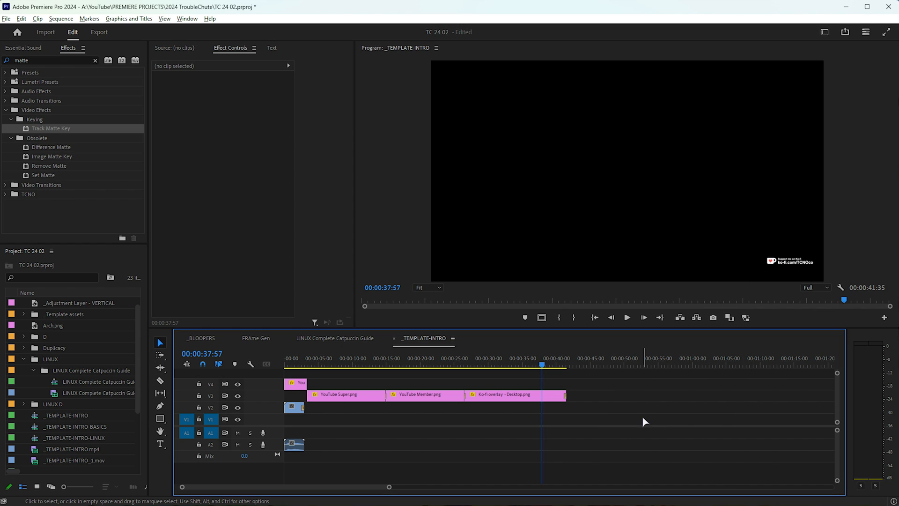
# Export the intro with the High Quality 1080p HD preset as Foreground.mp4 and return to editing
pyautogui.click(99, 32)
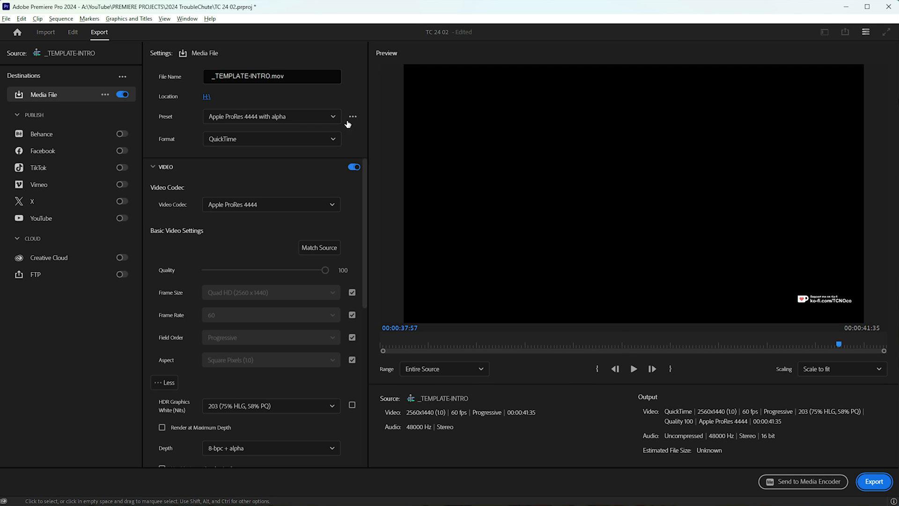
pyautogui.click(271, 116)
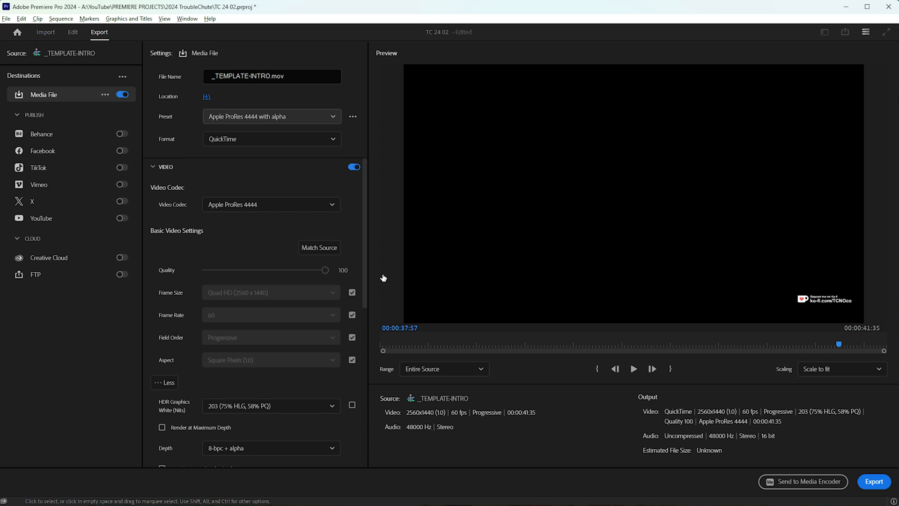
pyautogui.click(271, 116)
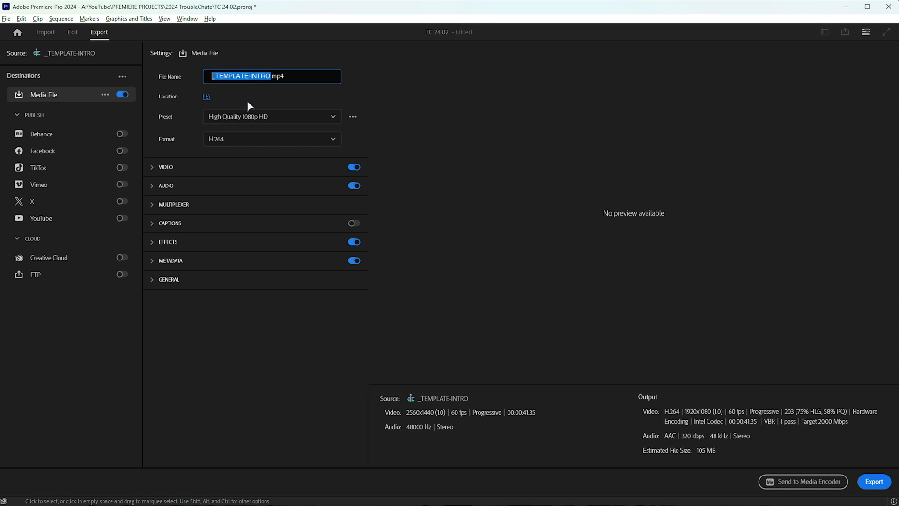
pyautogui.write('Foreground.mp4')
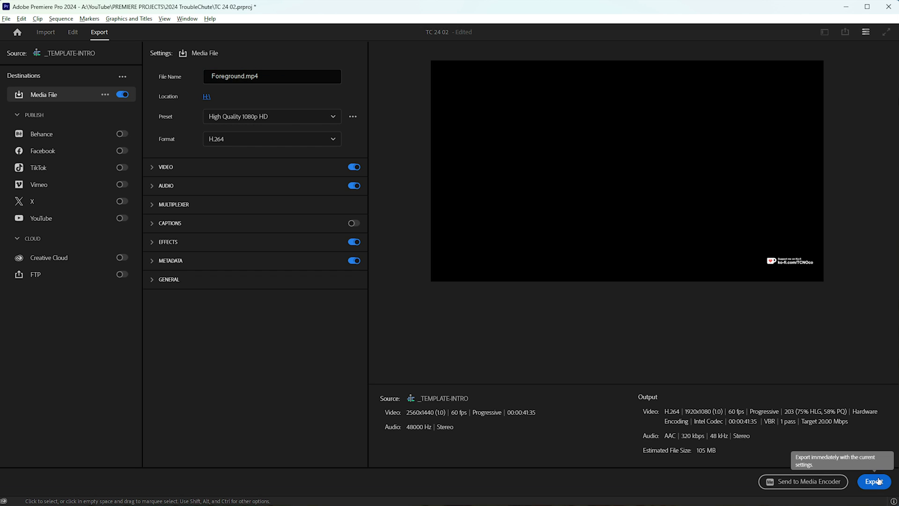
pyautogui.click(873, 482)
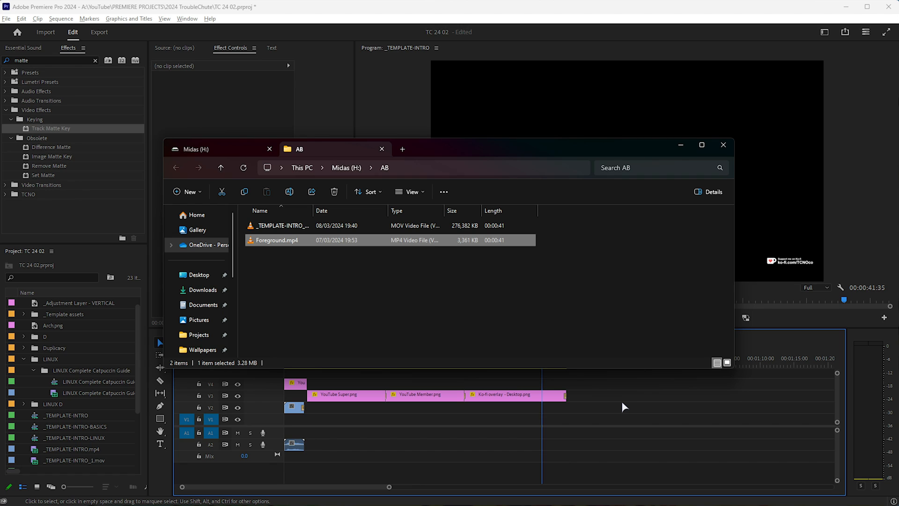
pyautogui.click(723, 144)
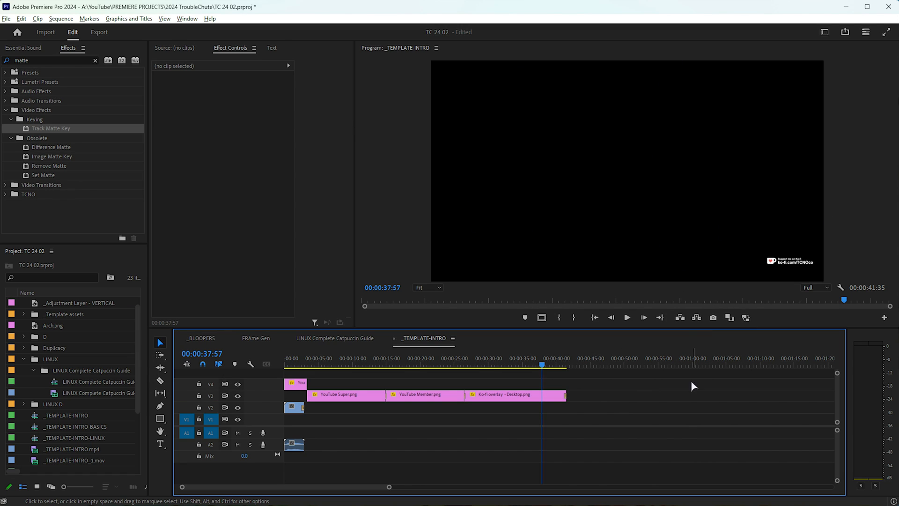
pyautogui.moveTo(627, 430)
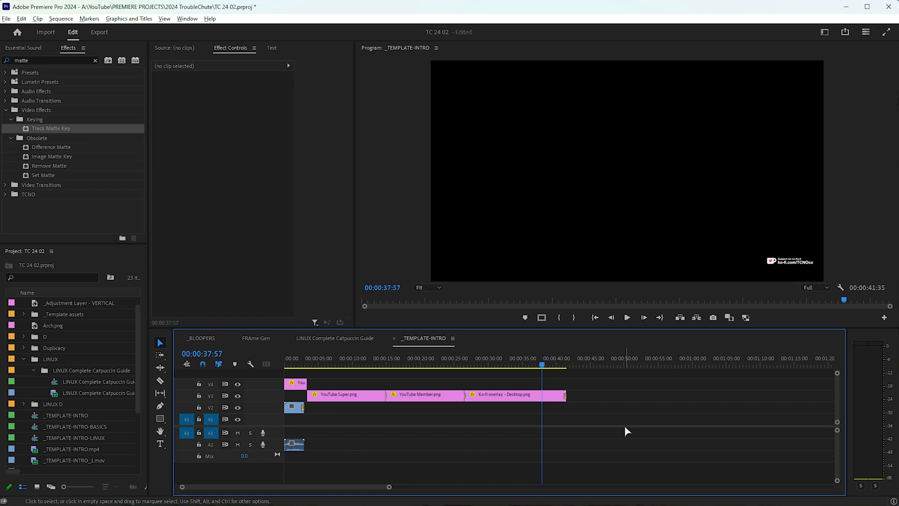
# Export the intro again with Render Alpha Channel Only ticked, producing Alpha.mp4
pyautogui.click(99, 32)
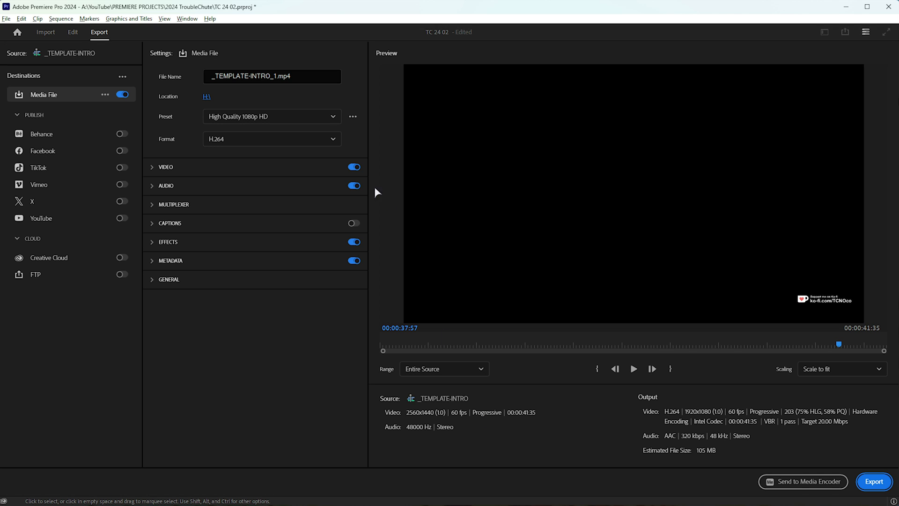
pyautogui.moveTo(161, 172)
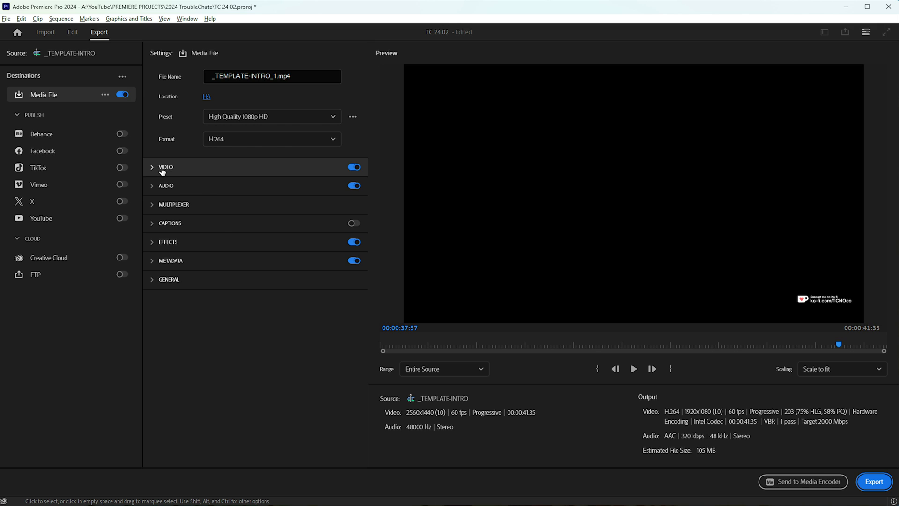
pyautogui.click(165, 167)
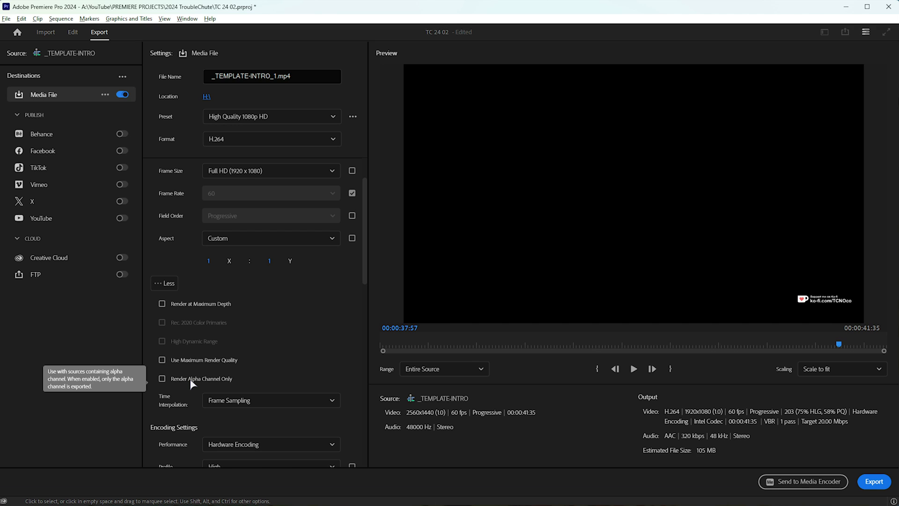
pyautogui.click(162, 378)
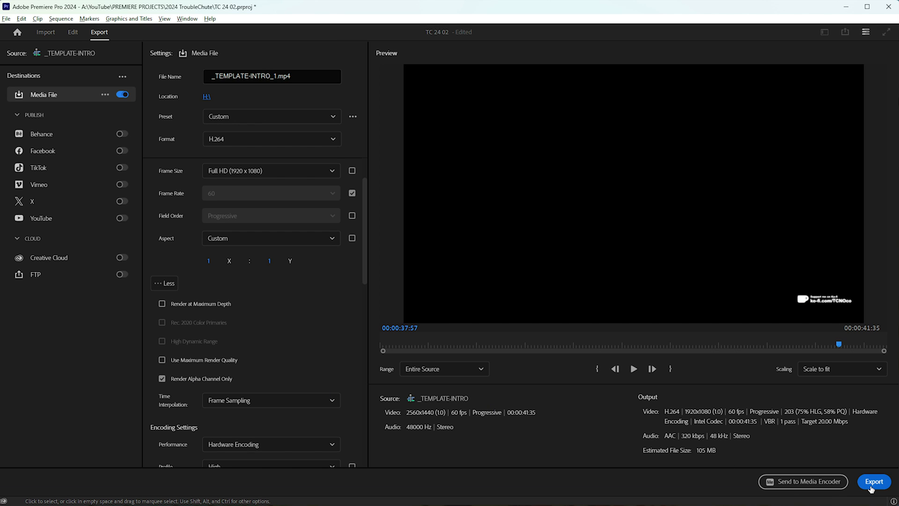
pyautogui.click(873, 481)
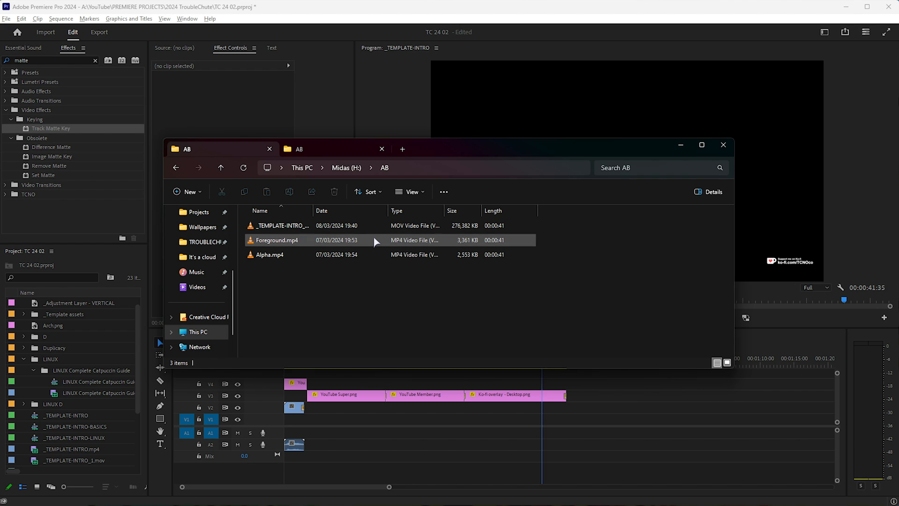
# Play Alpha.mp4 in VLC to confirm the white-on-black matte, then close the player
pyautogui.doubleClick(277, 239)
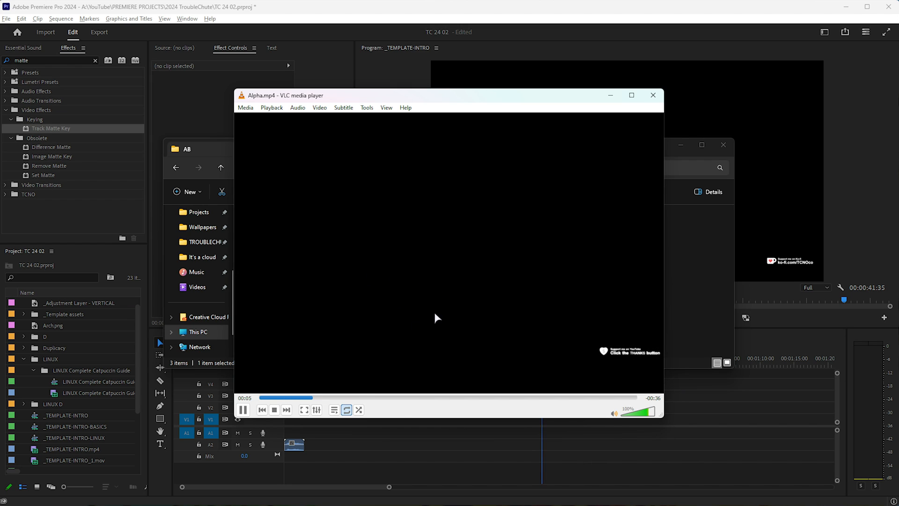
pyautogui.moveTo(609, 360)
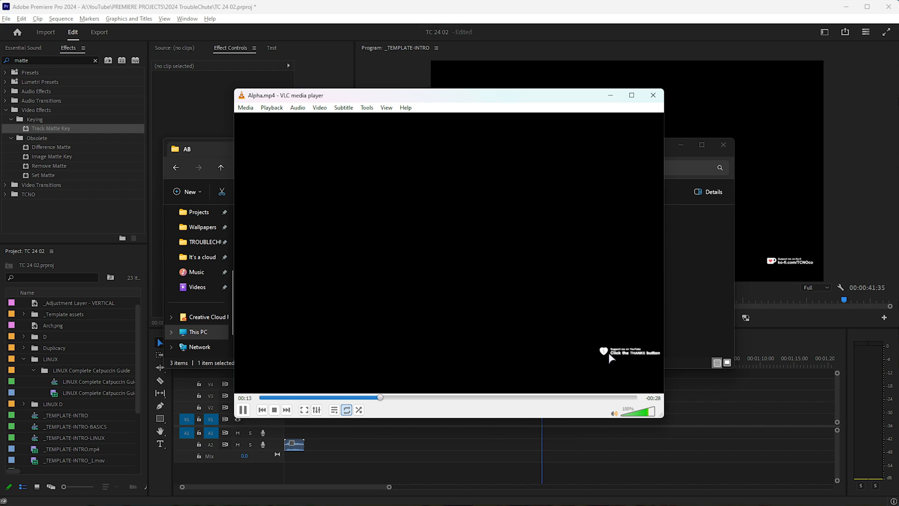
pyautogui.click(652, 94)
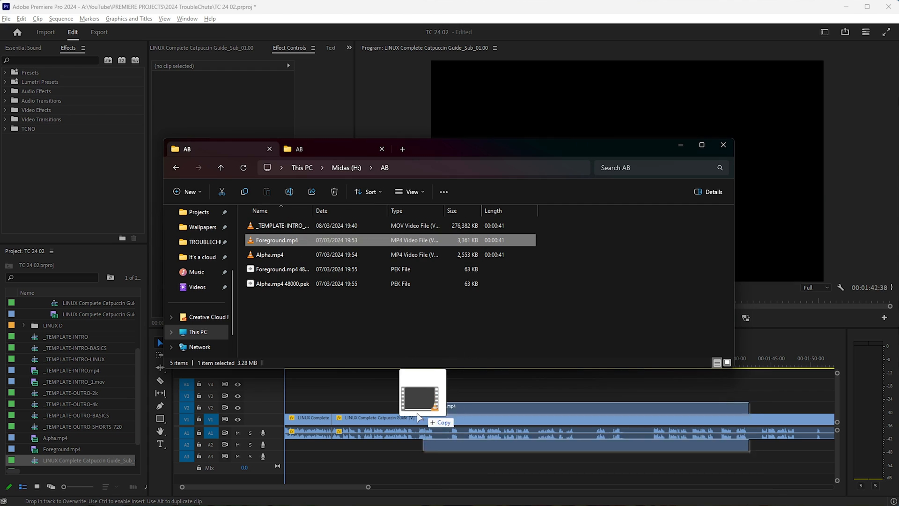
# Place Foreground.mp4 on V2 and Alpha.mp4 on V3 above the Linux guide clip
pyautogui.moveTo(422, 390); pyautogui.dragTo(444, 405)
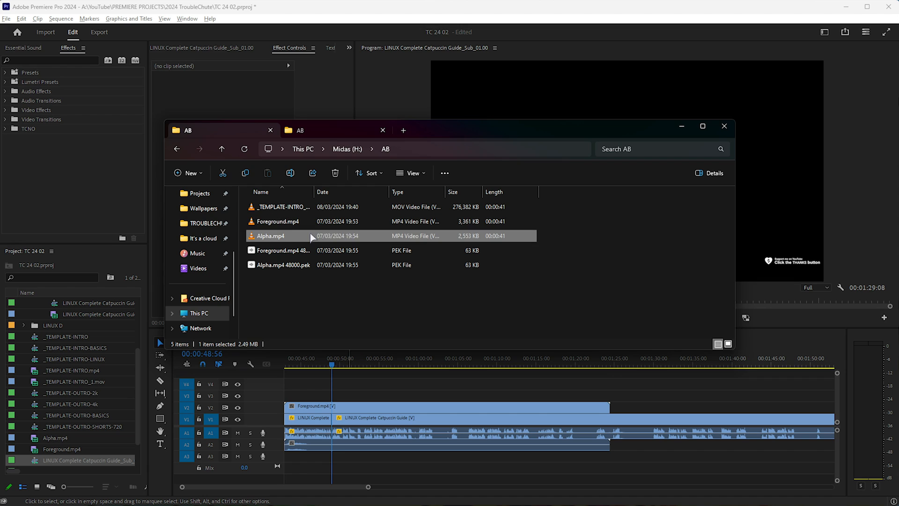
pyautogui.click(724, 125)
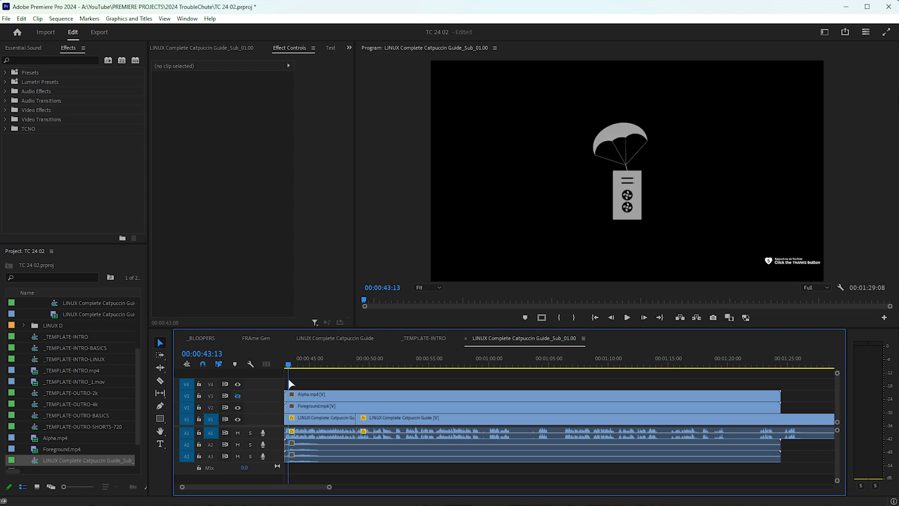
# Scrub the preview and select the Foreground clip on V2 to show its Effect Controls
pyautogui.click(387, 364)
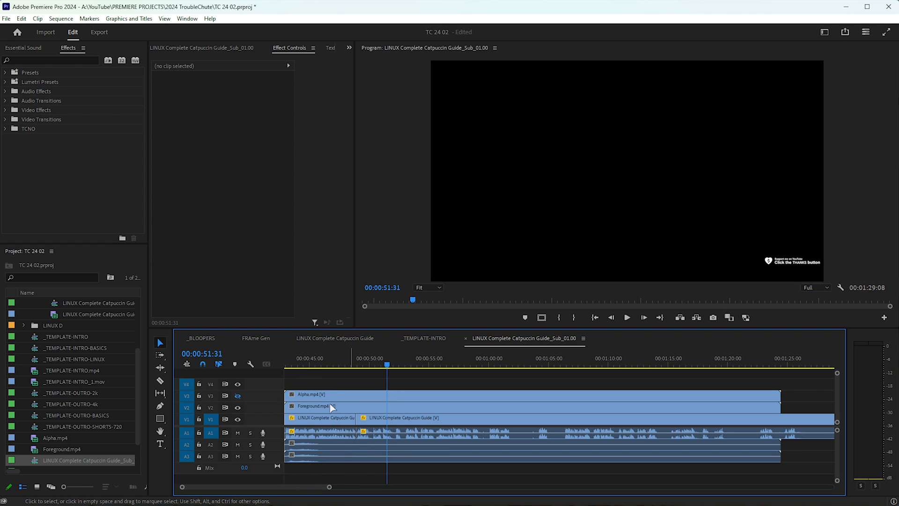
pyautogui.click(318, 394)
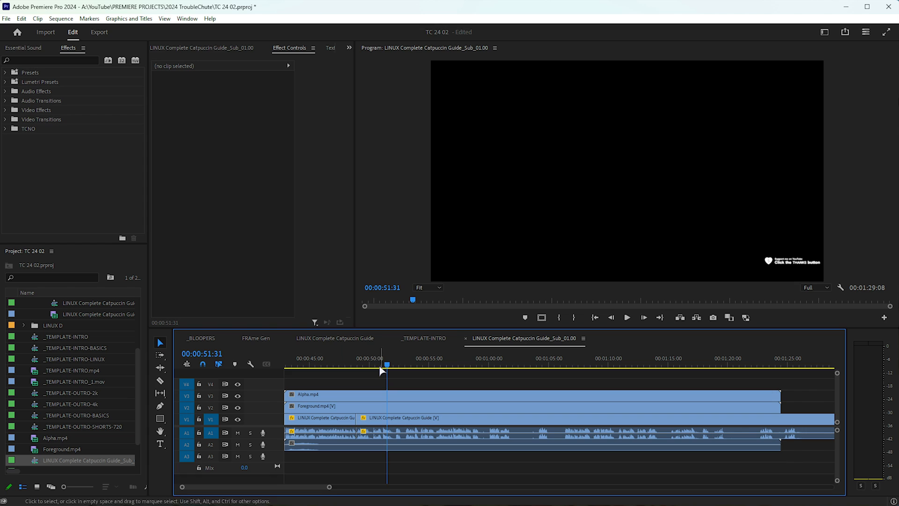
pyautogui.moveTo(316, 412)
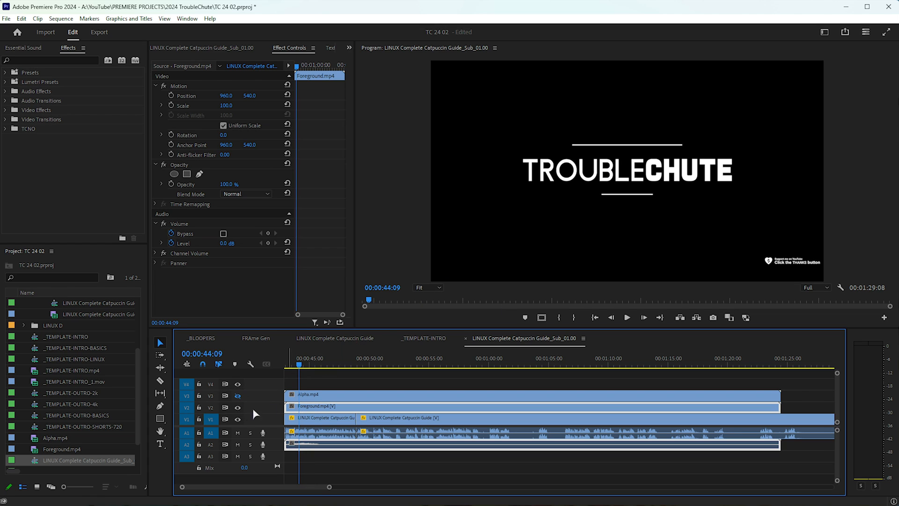
# Apply Track Matte Key to Foreground.mp4 with Matte set to Video 3 and Composite Using Matte Luma
pyautogui.write('matte')
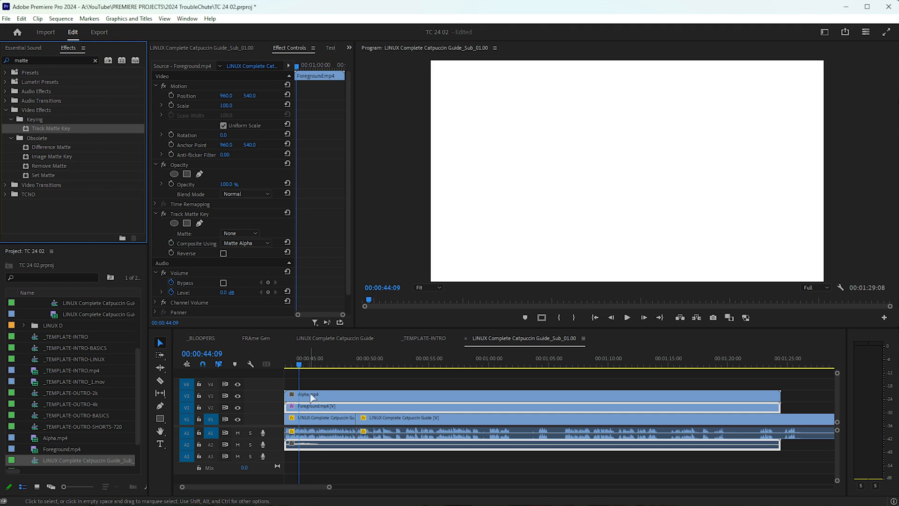
pyautogui.moveTo(350, 249)
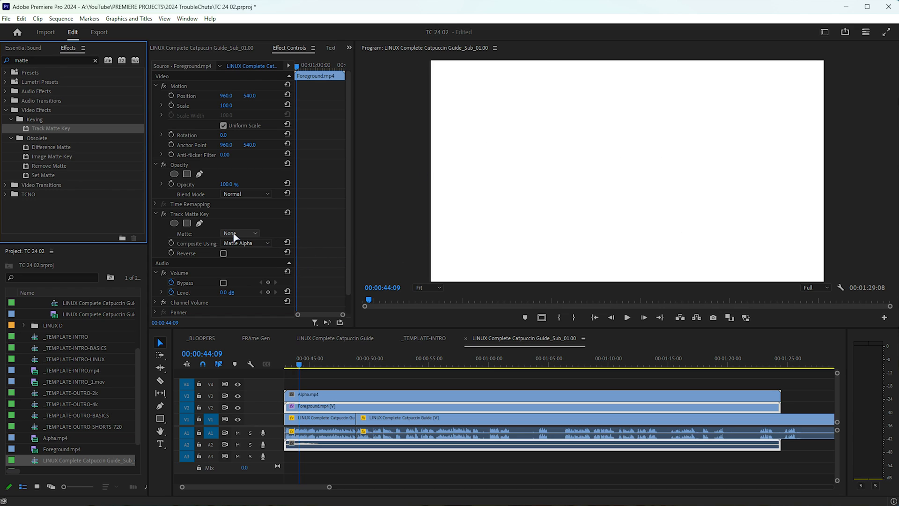
pyautogui.click(240, 234)
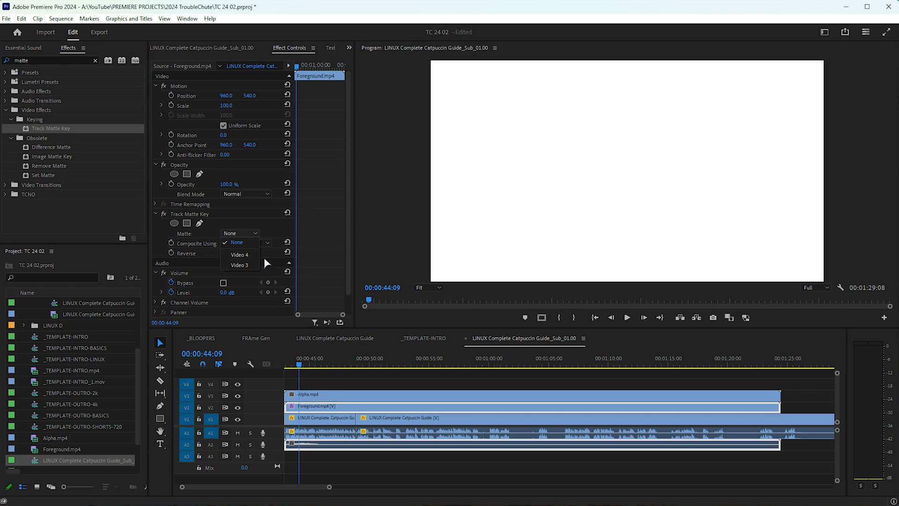
pyautogui.click(239, 264)
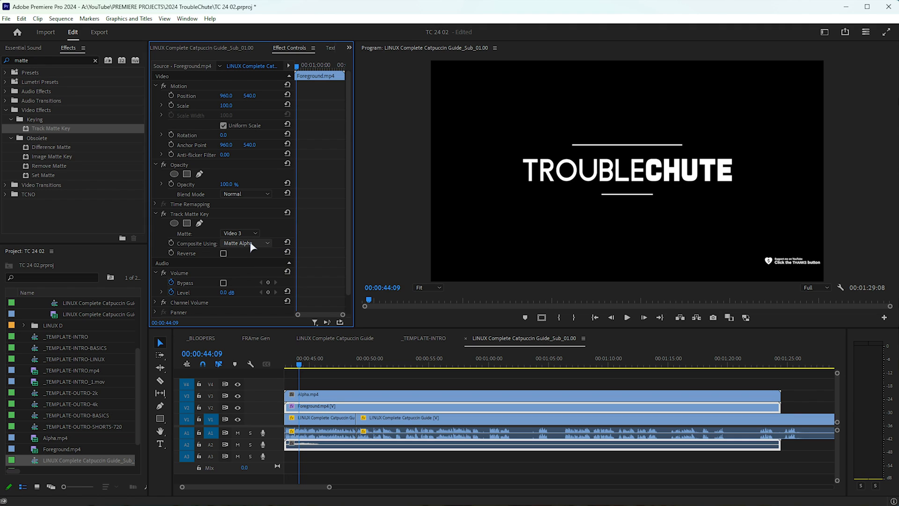
pyautogui.click(246, 244)
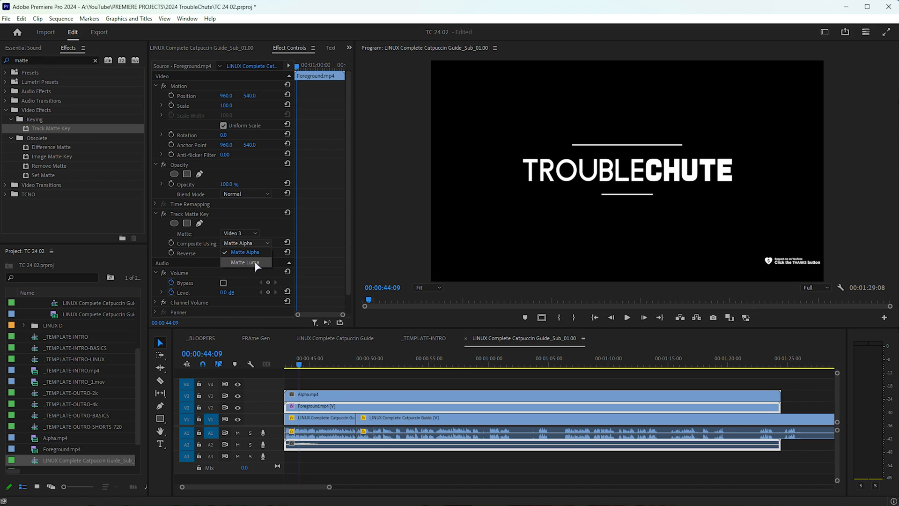
pyautogui.click(246, 263)
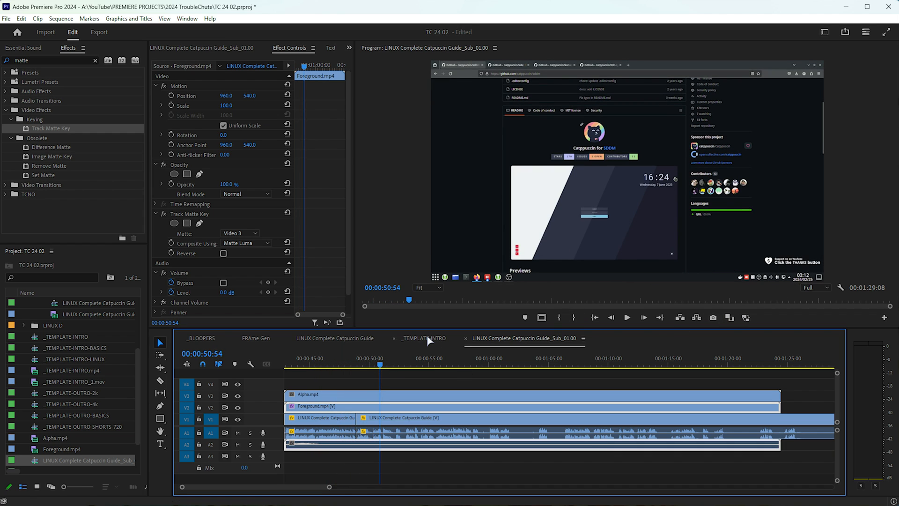
pyautogui.click(424, 338)
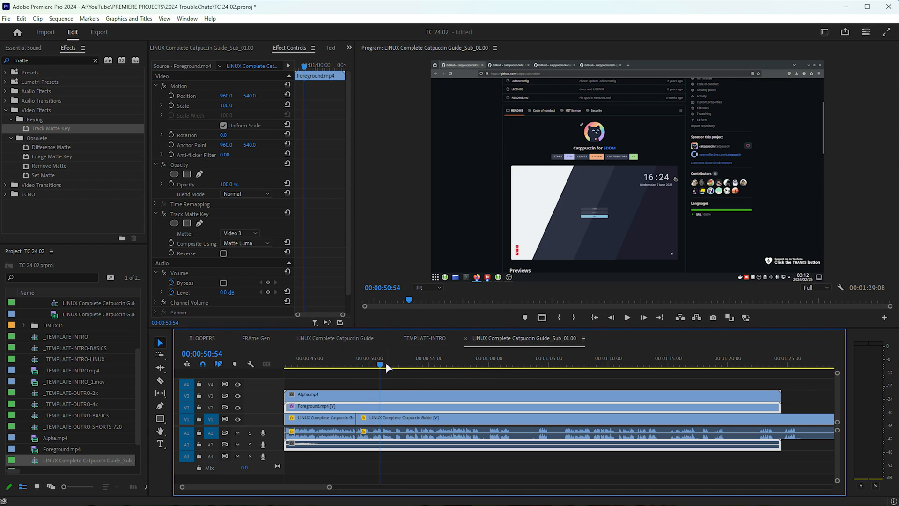
pyautogui.click(380, 358)
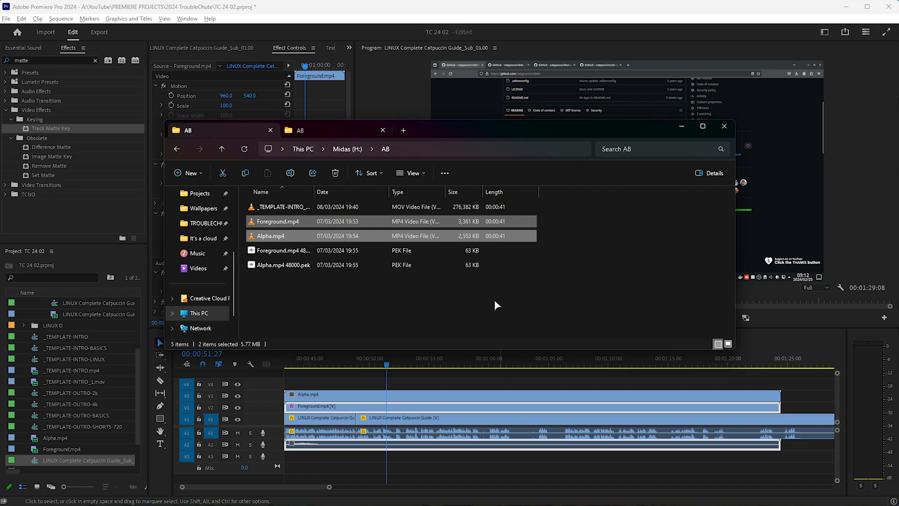
pyautogui.moveTo(505, 326)
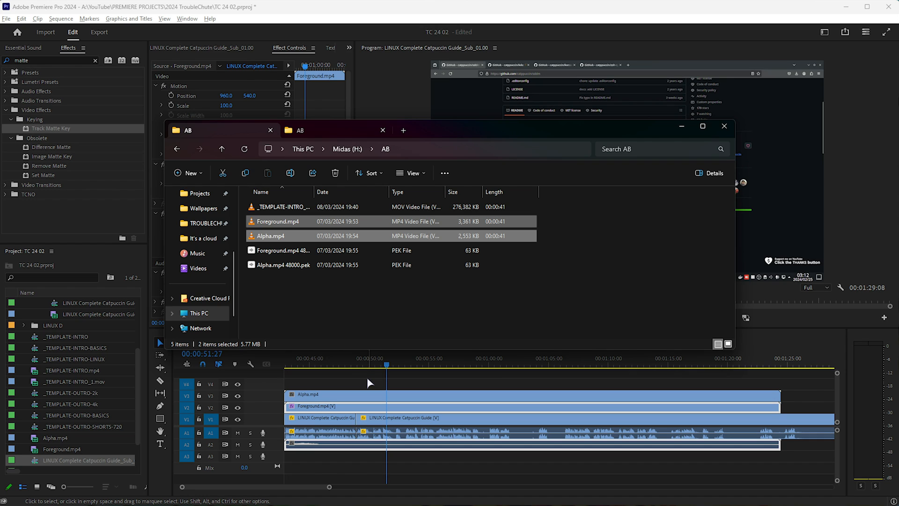
pyautogui.click(725, 126)
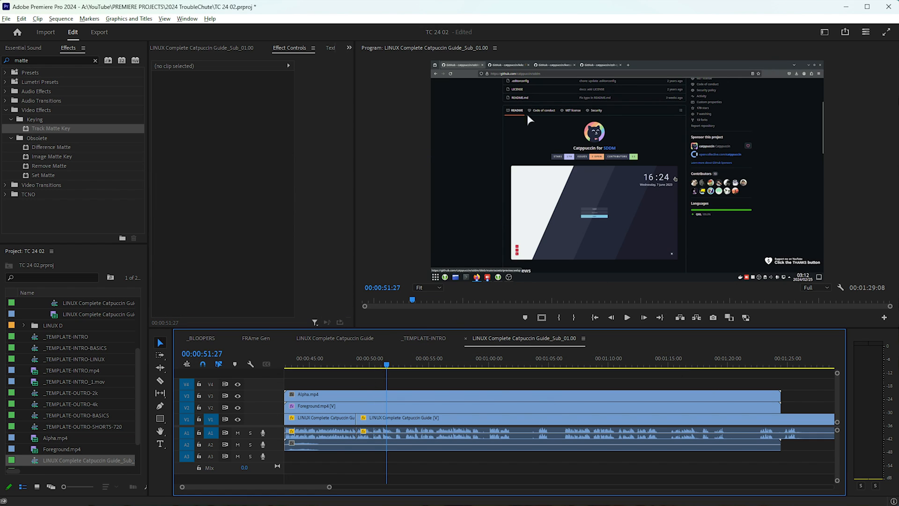
pyautogui.click(350, 405)
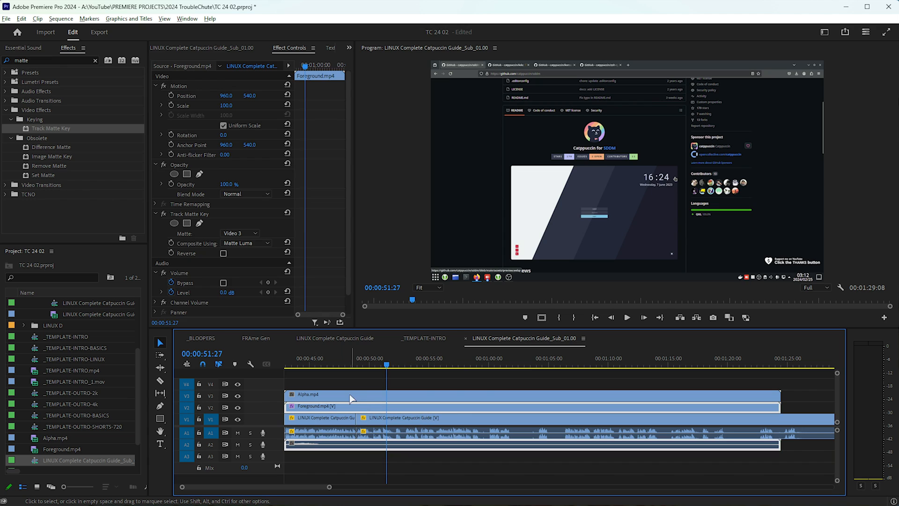
pyautogui.moveTo(350, 399)
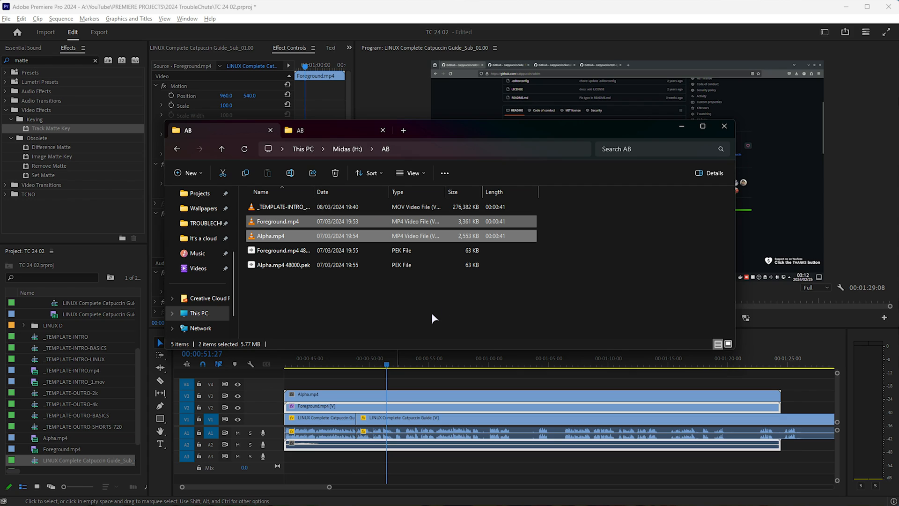
pyautogui.click(283, 206)
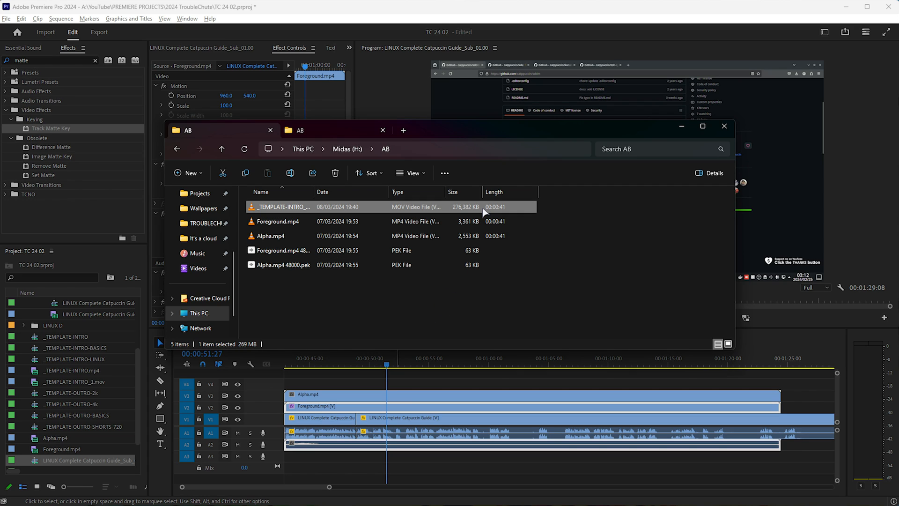
pyautogui.click(278, 221)
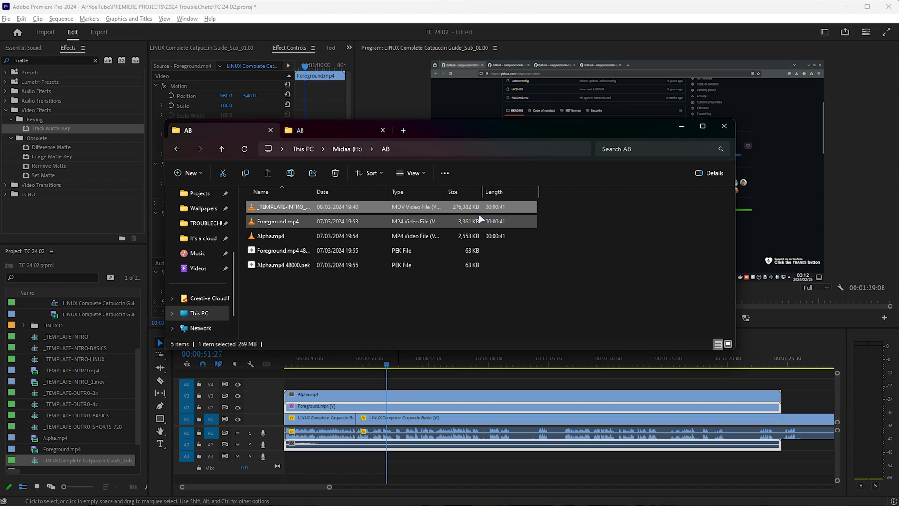
pyautogui.moveTo(486, 221)
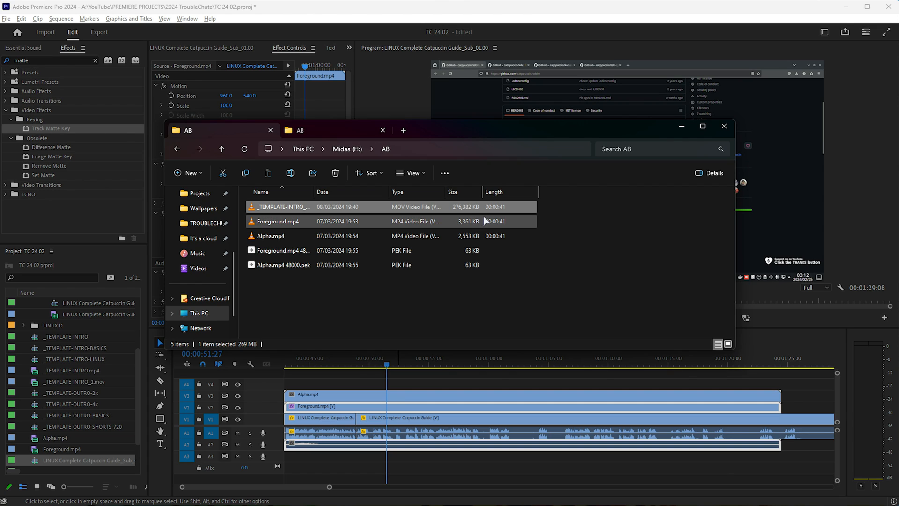
pyautogui.click(724, 125)
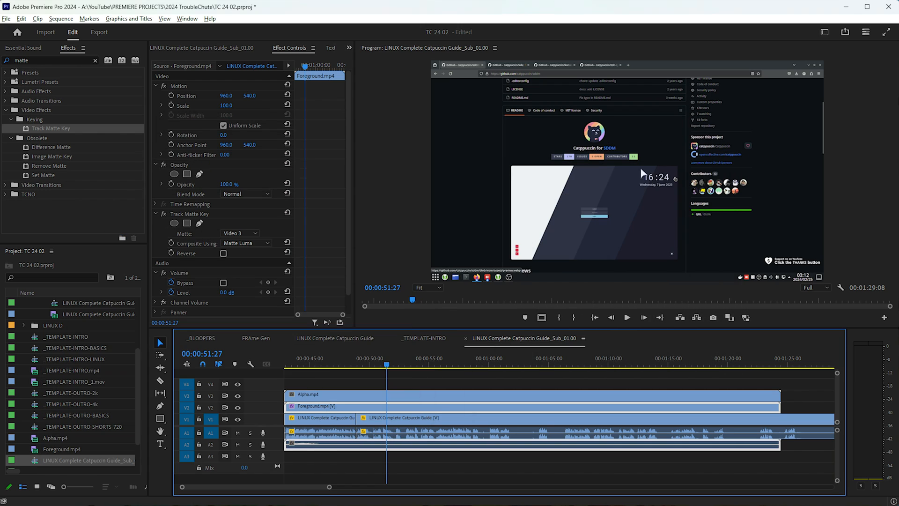